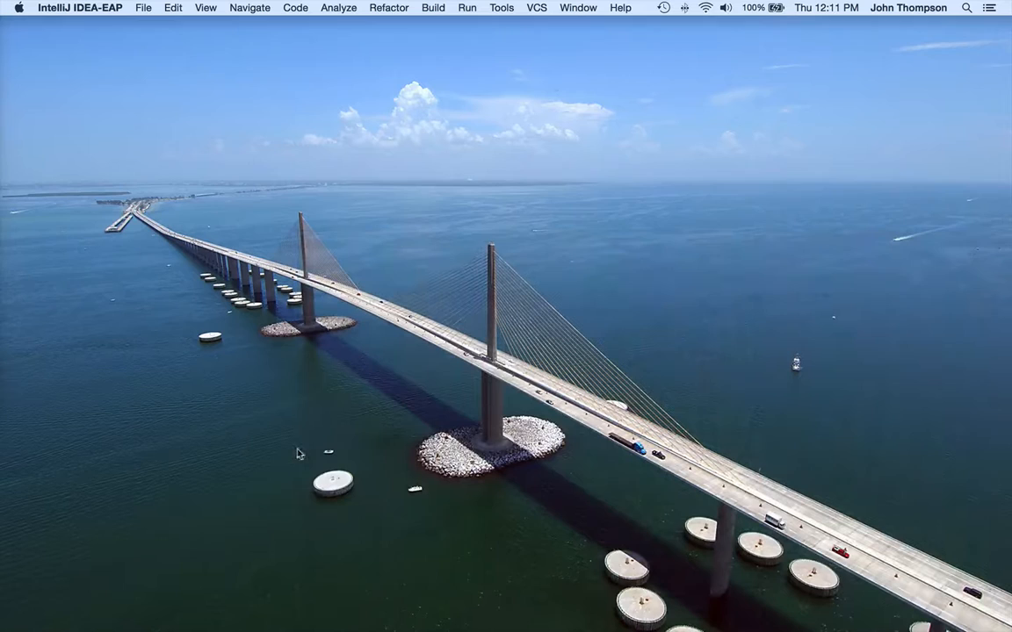
pyautogui.moveTo(143, 7)
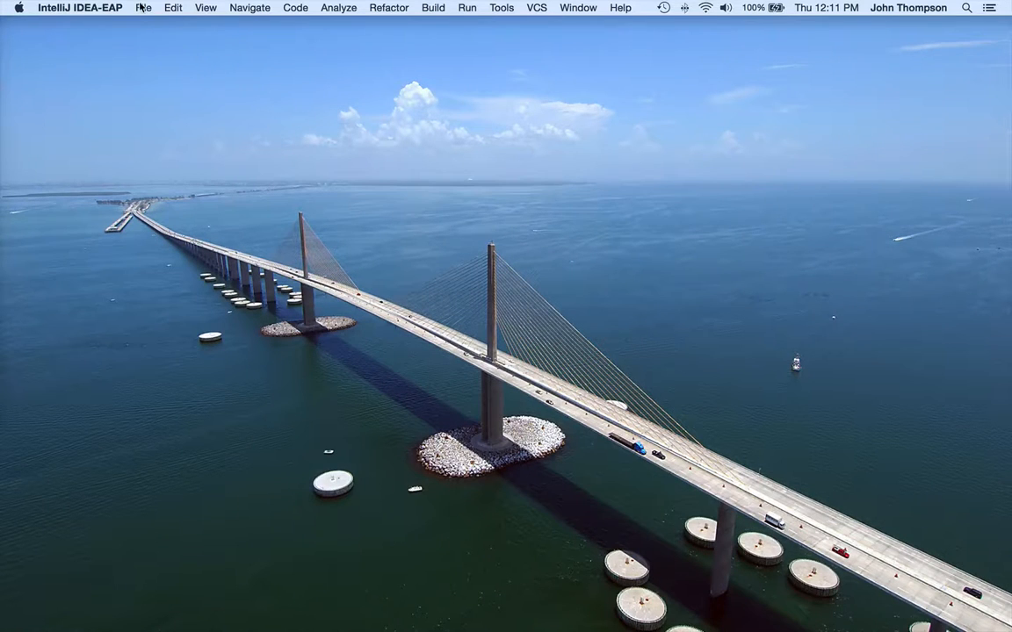
# Step: Begin a new project from the File menu to reach the New Project wizard
pyautogui.click(144, 7)
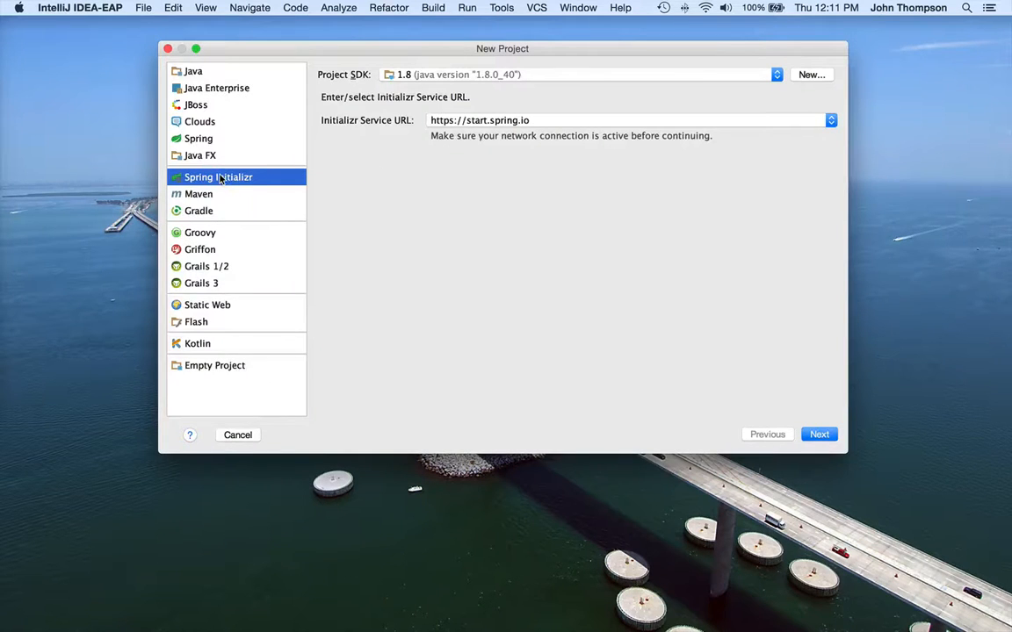
pyautogui.moveTo(369, 151)
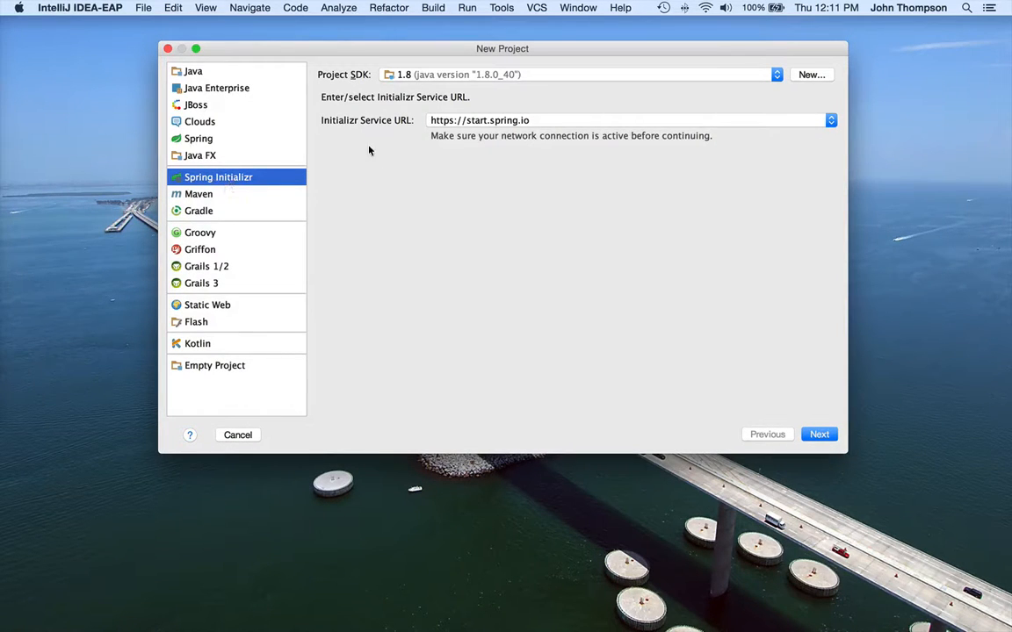
# Step: Fill the metadata form with group and package guru.springframework and artifact di
pyautogui.click(818, 433)
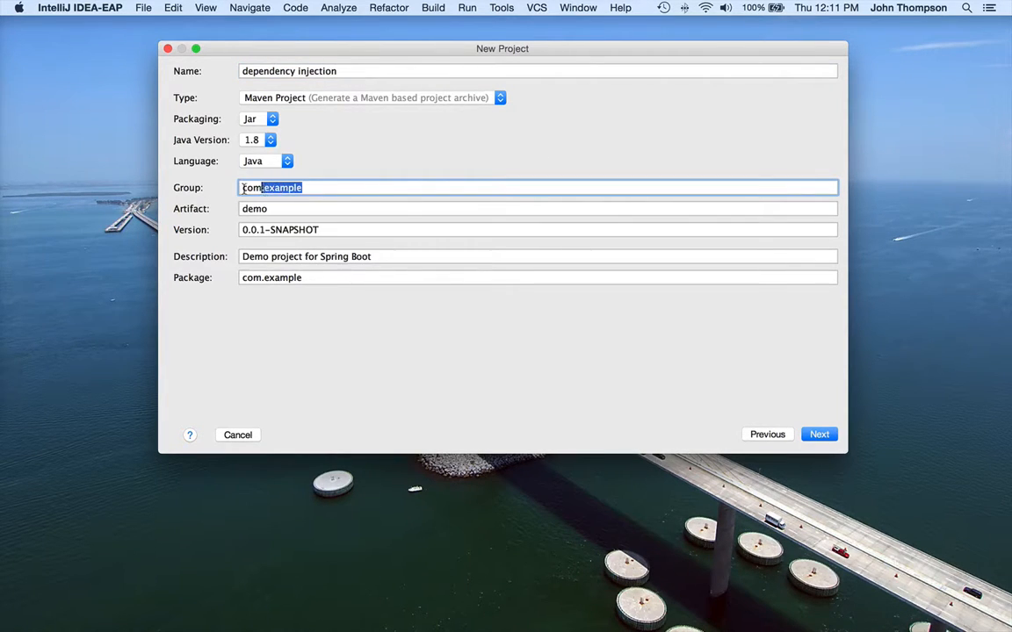
pyautogui.write('Guru')
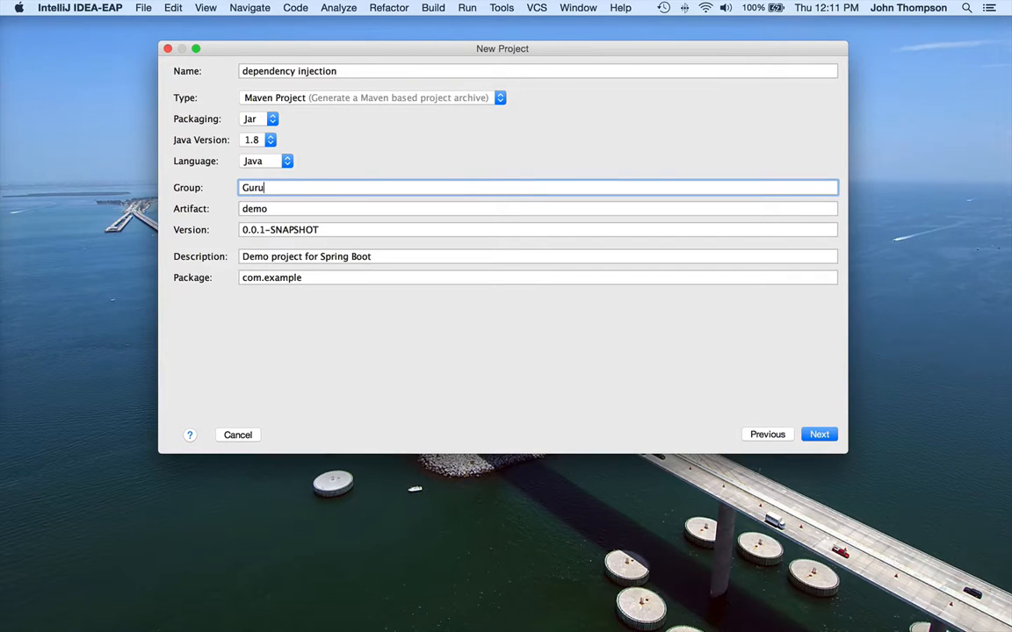
pyautogui.write('gurp.')
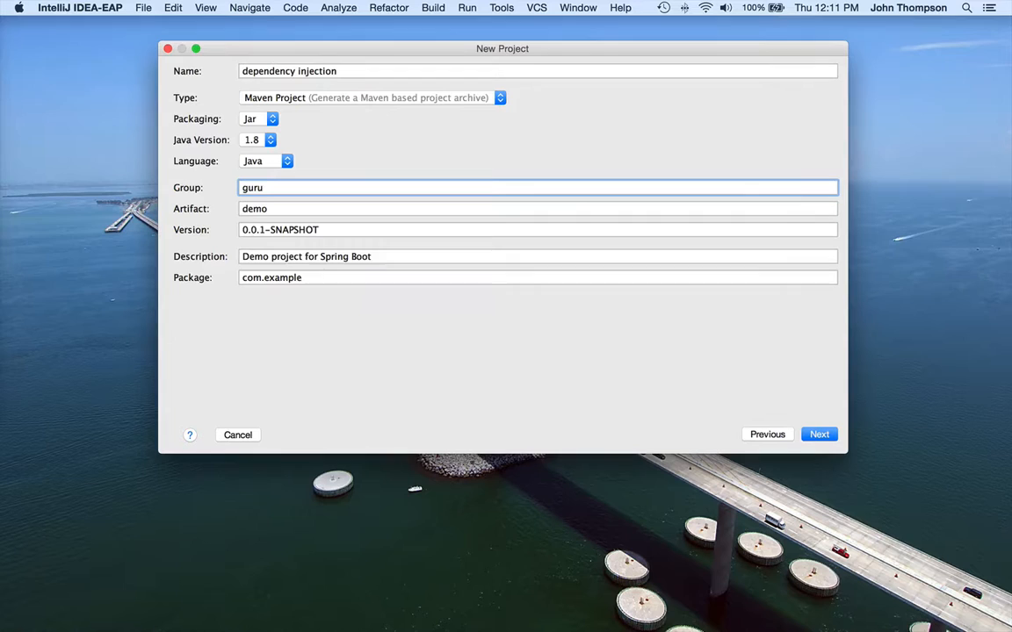
pyautogui.write('.springframework')
pyautogui.click(537, 277)
pyautogui.write('guru.springframe')
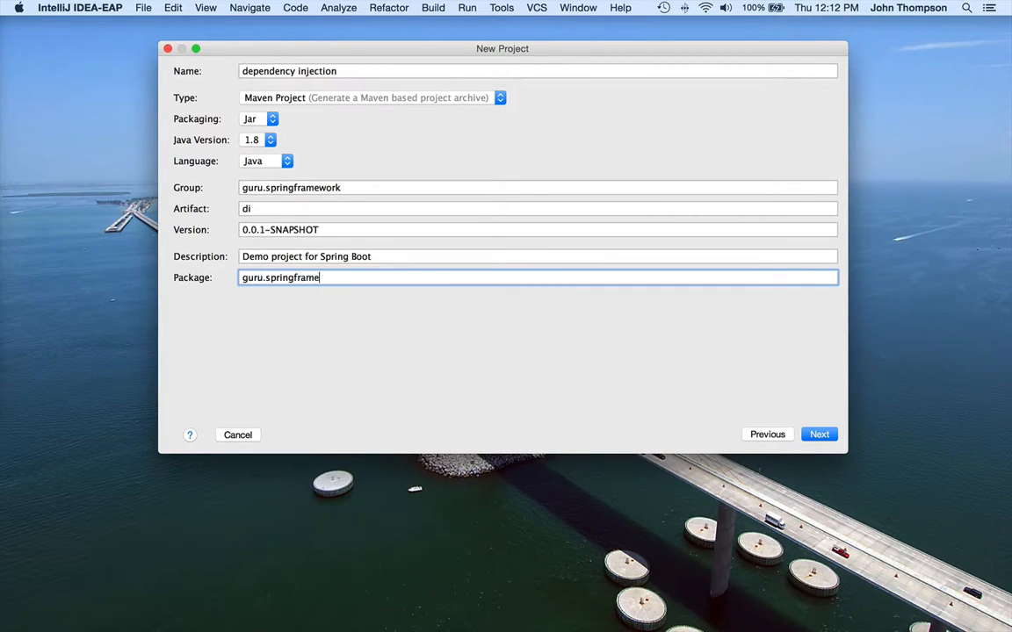
pyautogui.write('work')
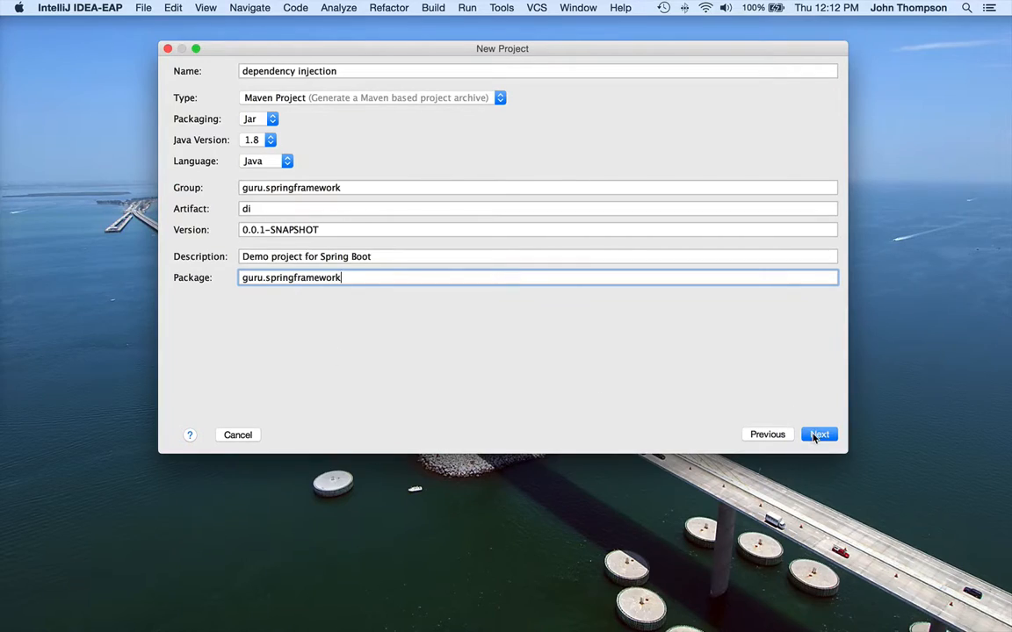
# Step: Add the Web dependency and set the Spring Boot version to 1.3.0 RC1
pyautogui.click(818, 434)
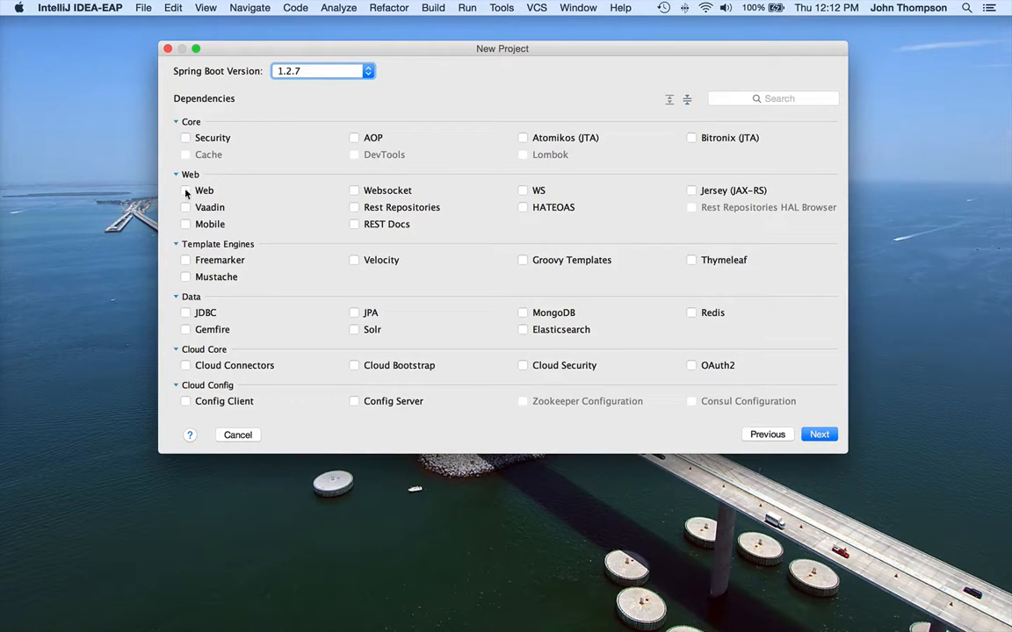
pyautogui.click(369, 71)
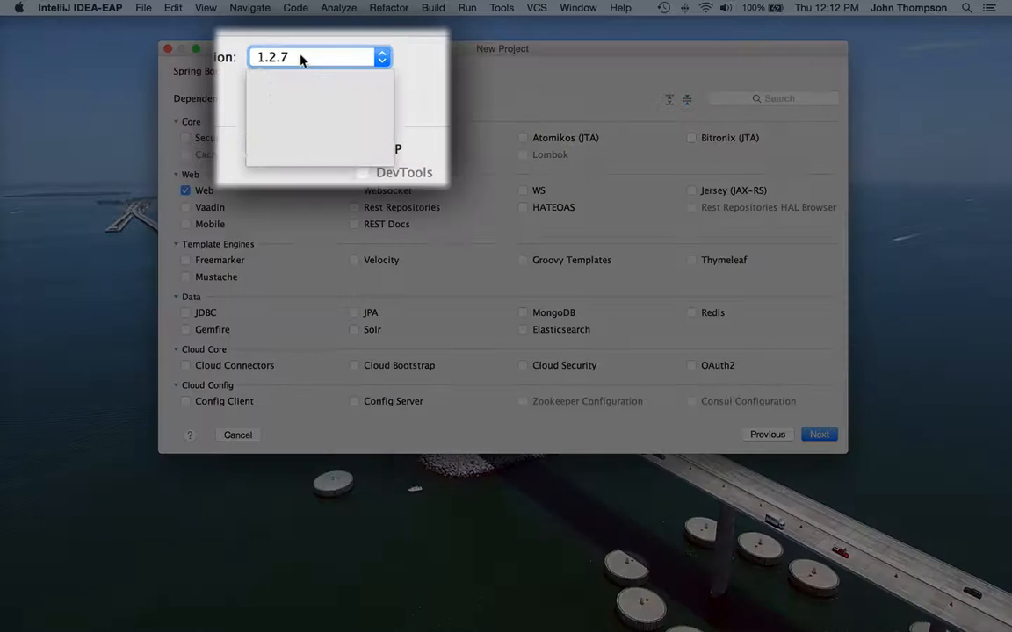
pyautogui.click(381, 56)
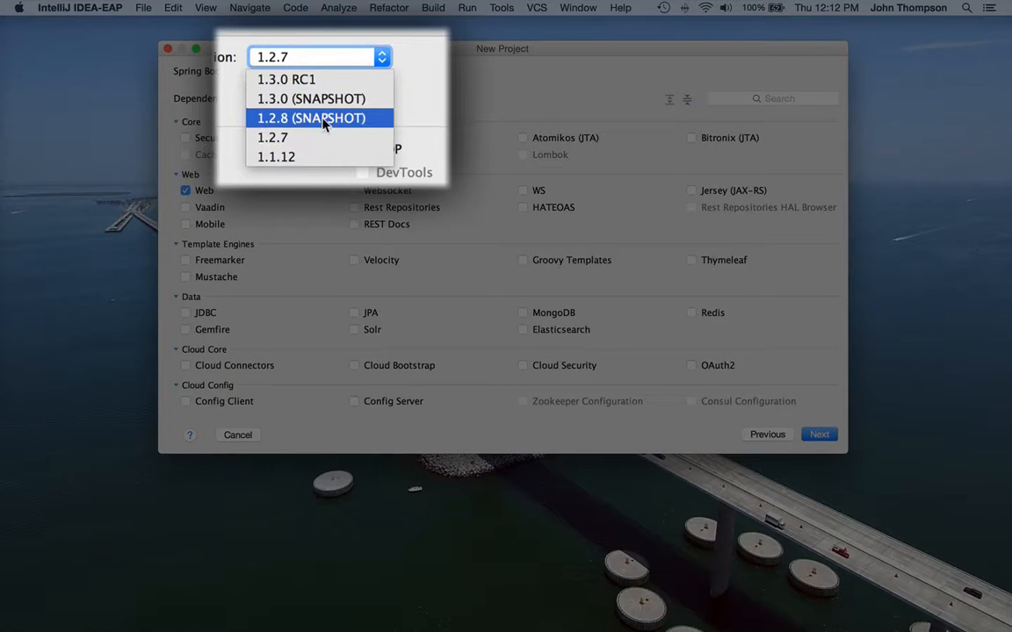
pyautogui.moveTo(285, 79)
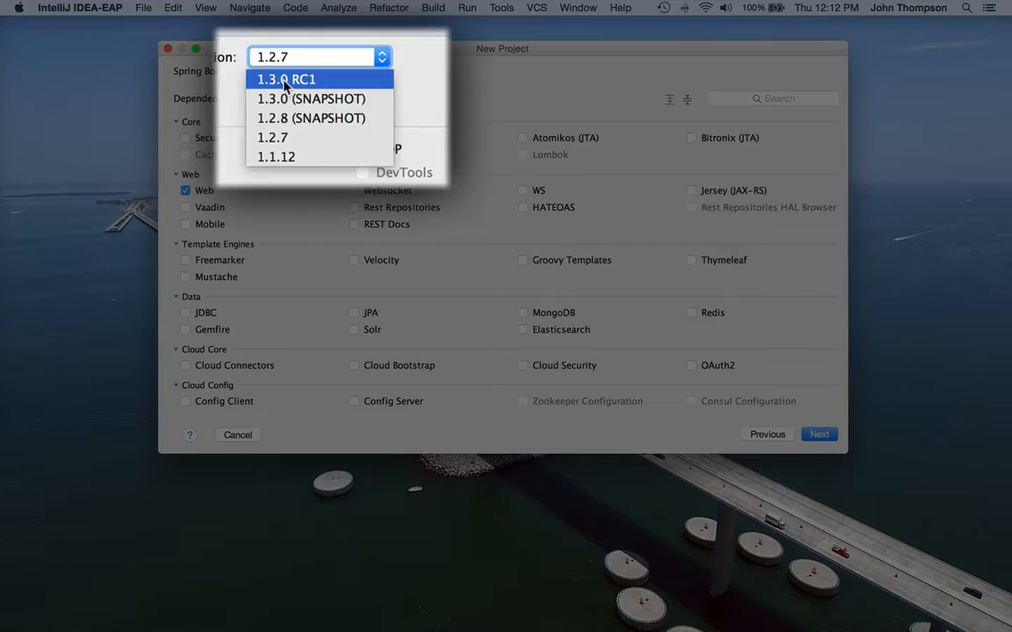
pyautogui.click(285, 79)
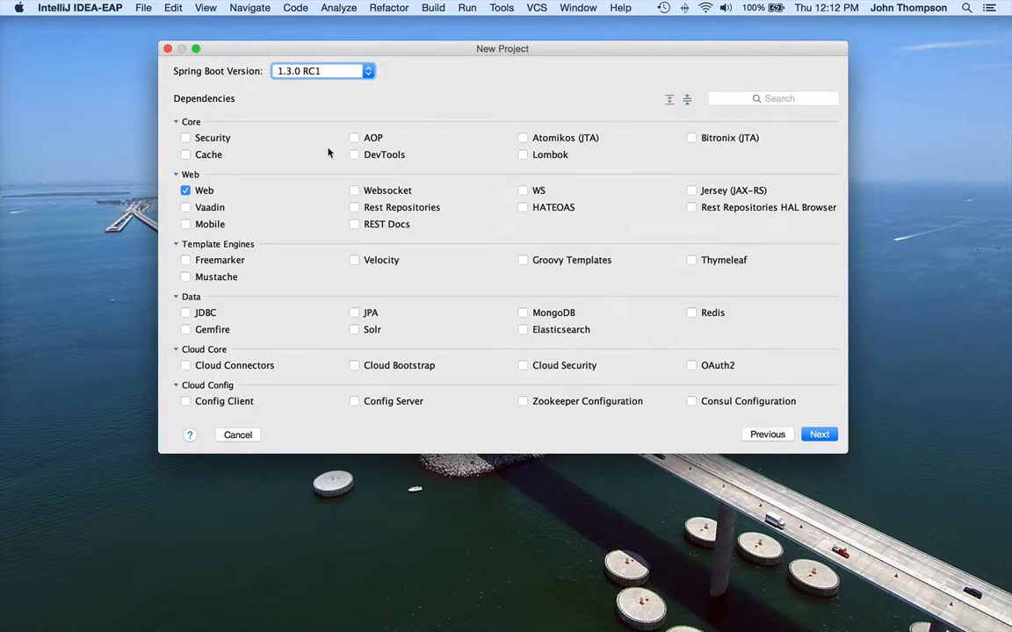
# Step: Remove the Web dependency, review the remaining categories, and continue to project naming
pyautogui.scroll(-3)
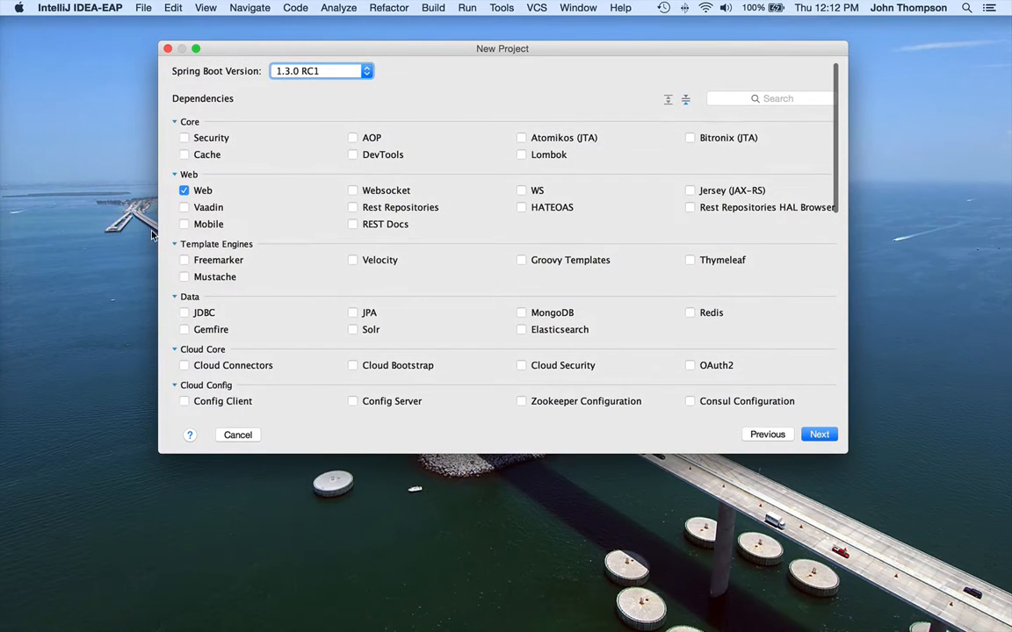
pyautogui.click(184, 189)
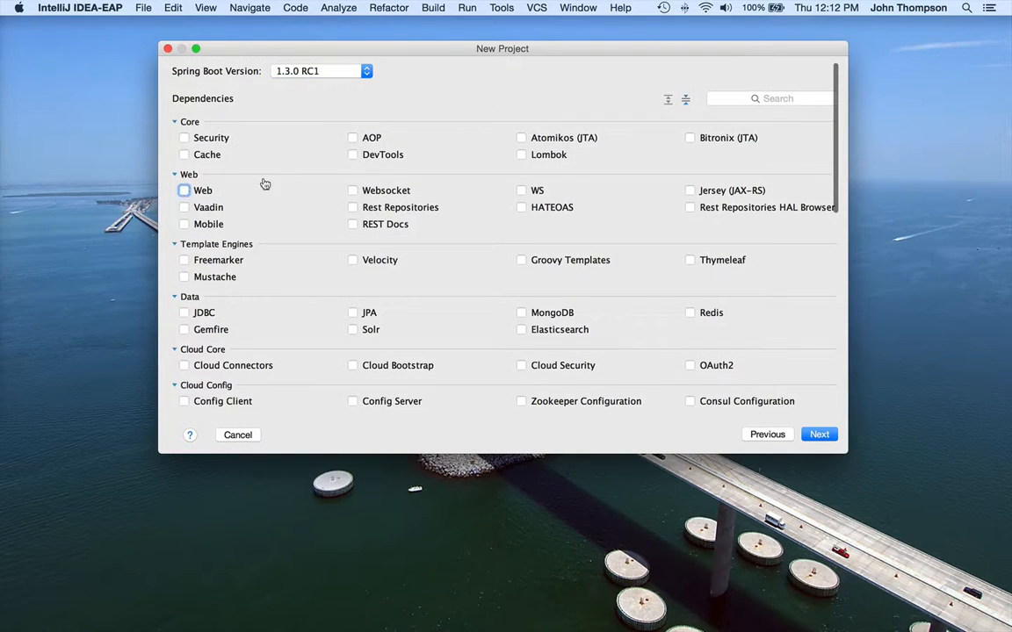
pyautogui.moveTo(259, 179)
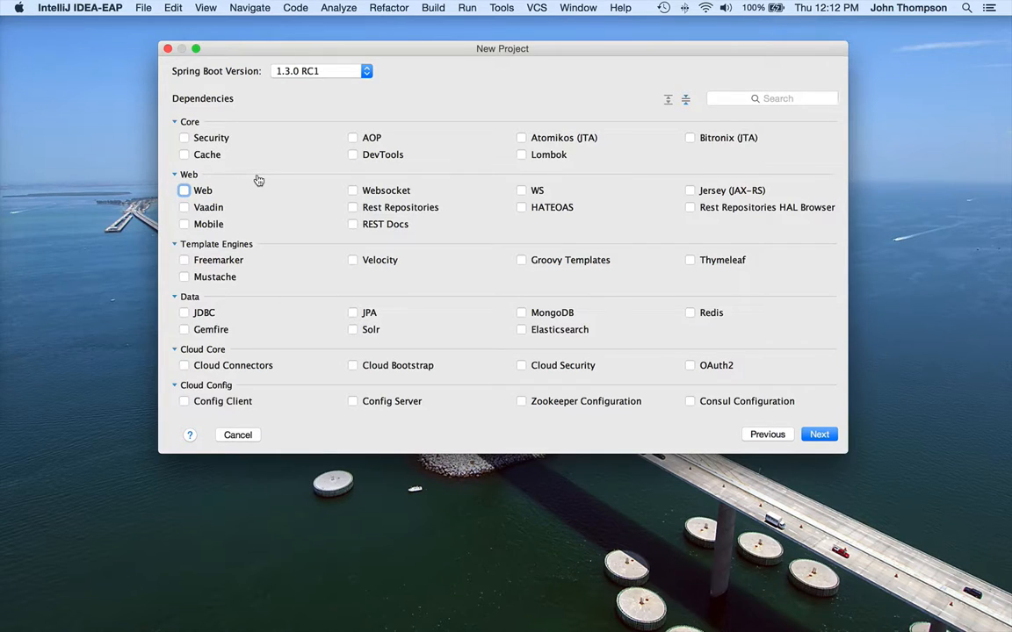
pyautogui.moveTo(428, 256)
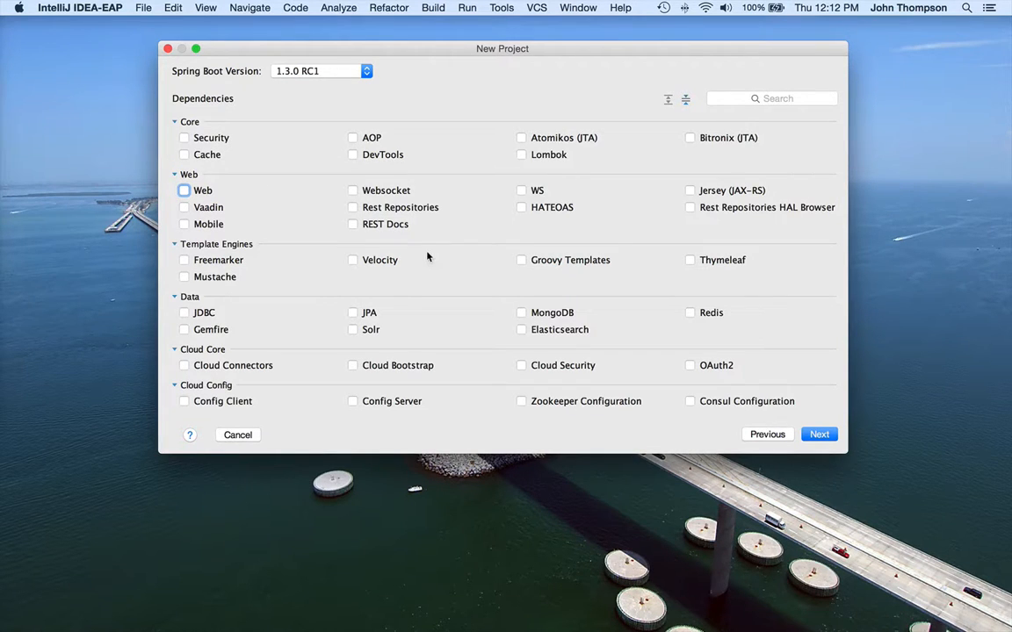
pyautogui.scroll(-3)
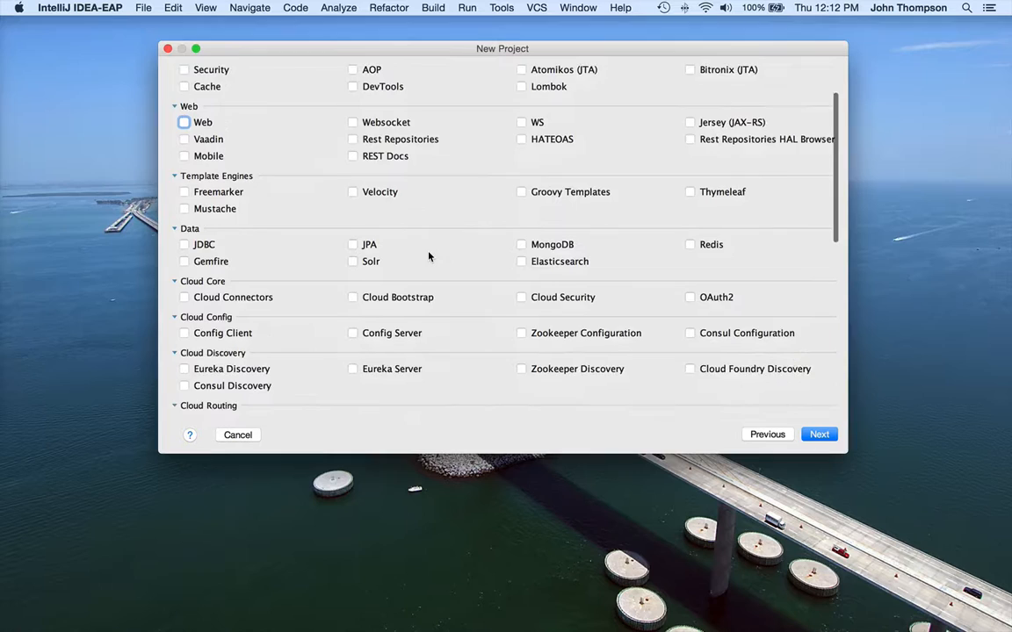
pyautogui.scroll(3)
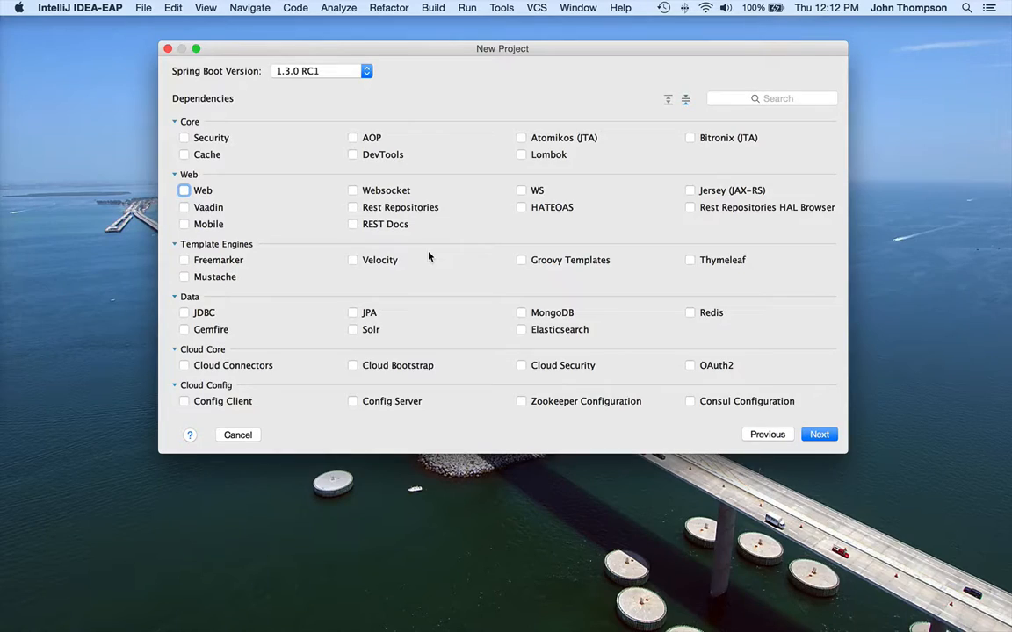
pyautogui.click(819, 436)
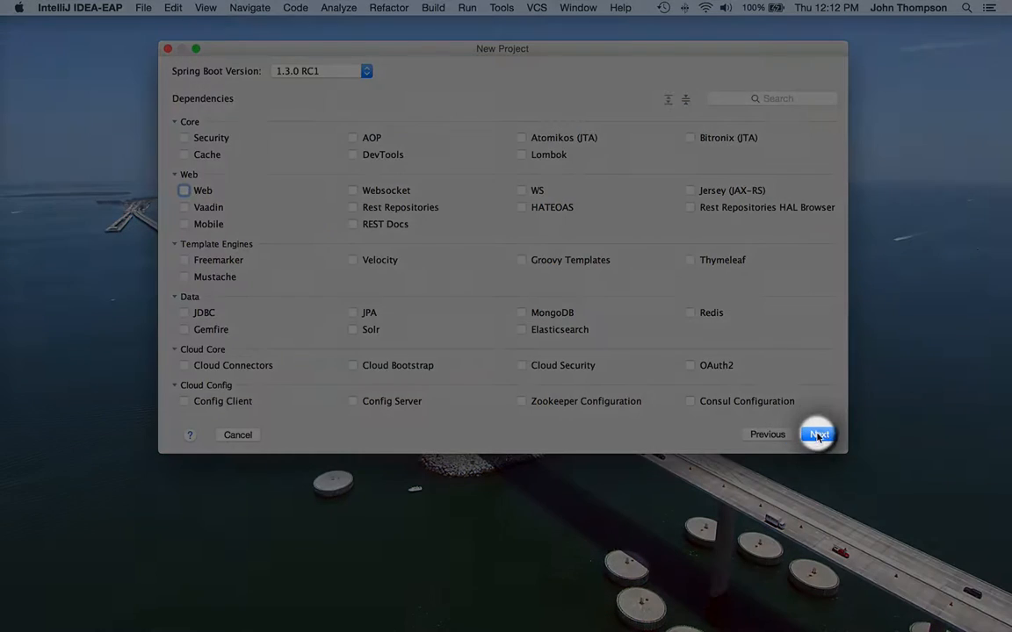
# Step: Name the project diexample and set its location to the springcore/diexample folder
pyautogui.click(815, 434)
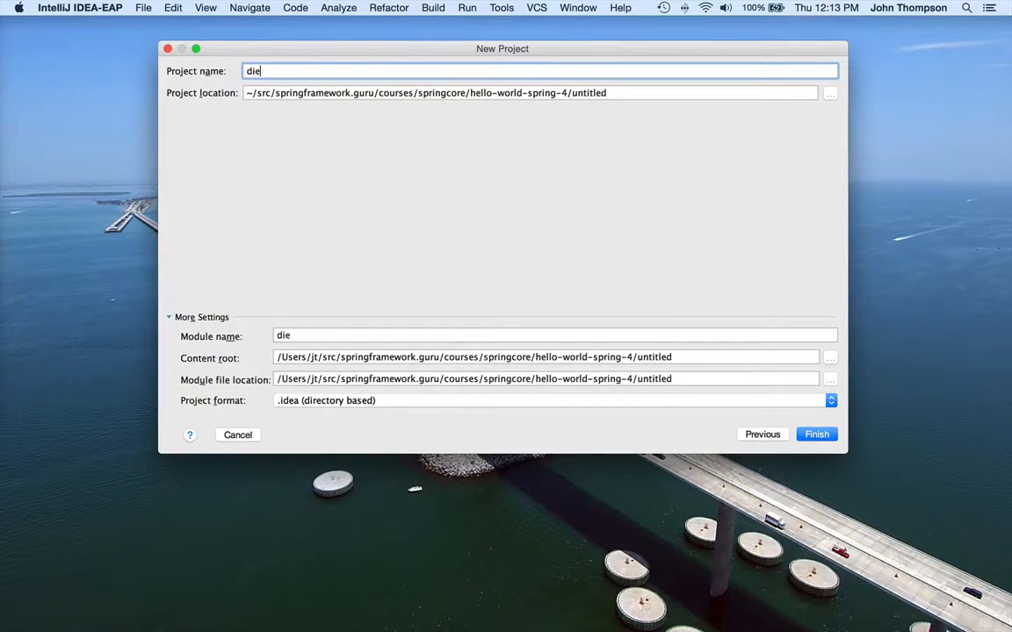
pyautogui.write('xample')
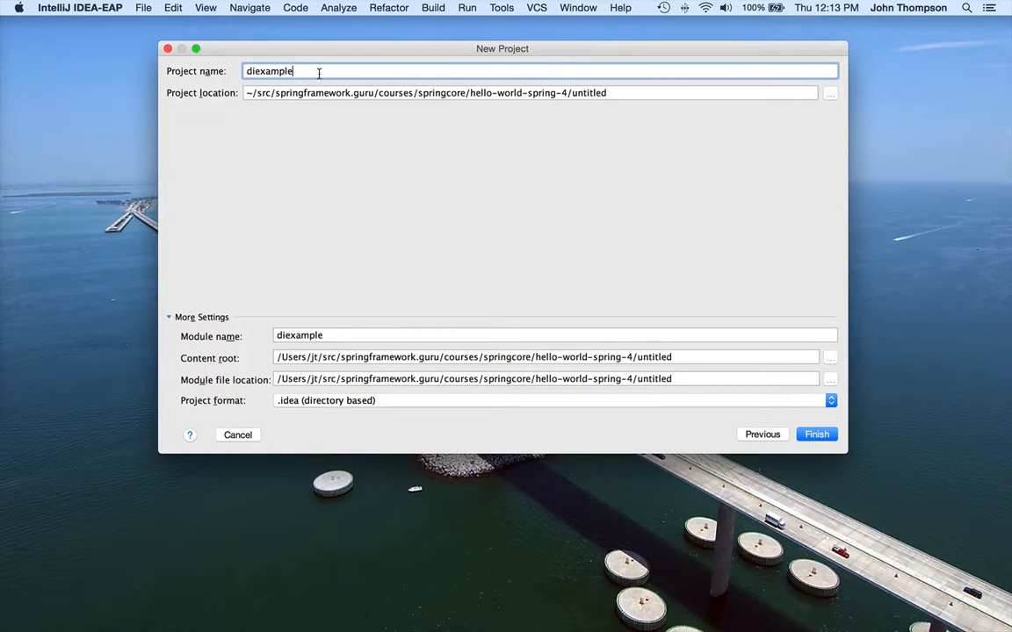
pyautogui.click(470, 92)
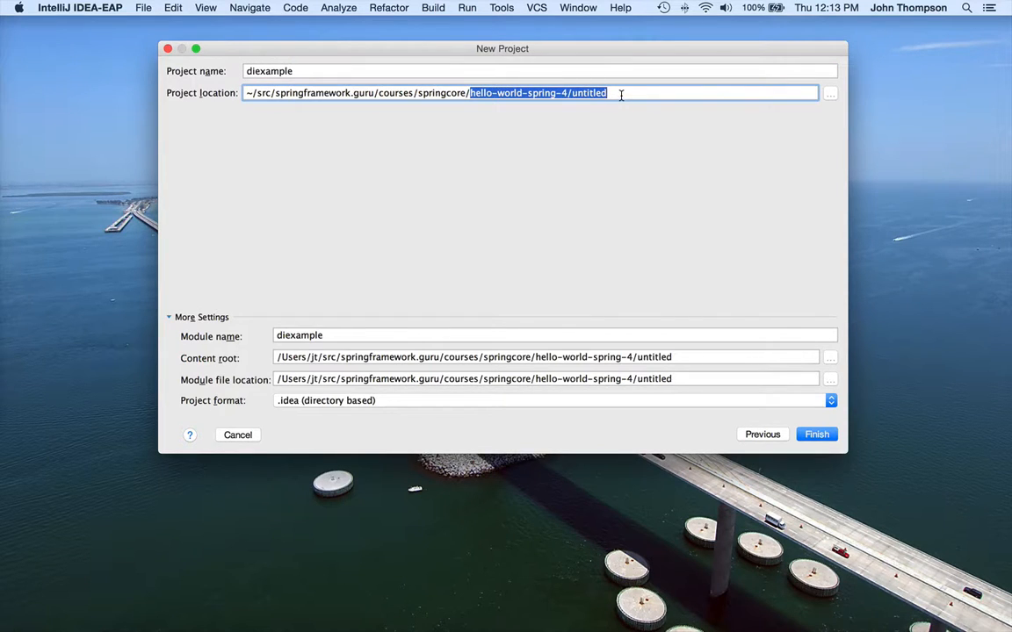
pyautogui.write('diexam')
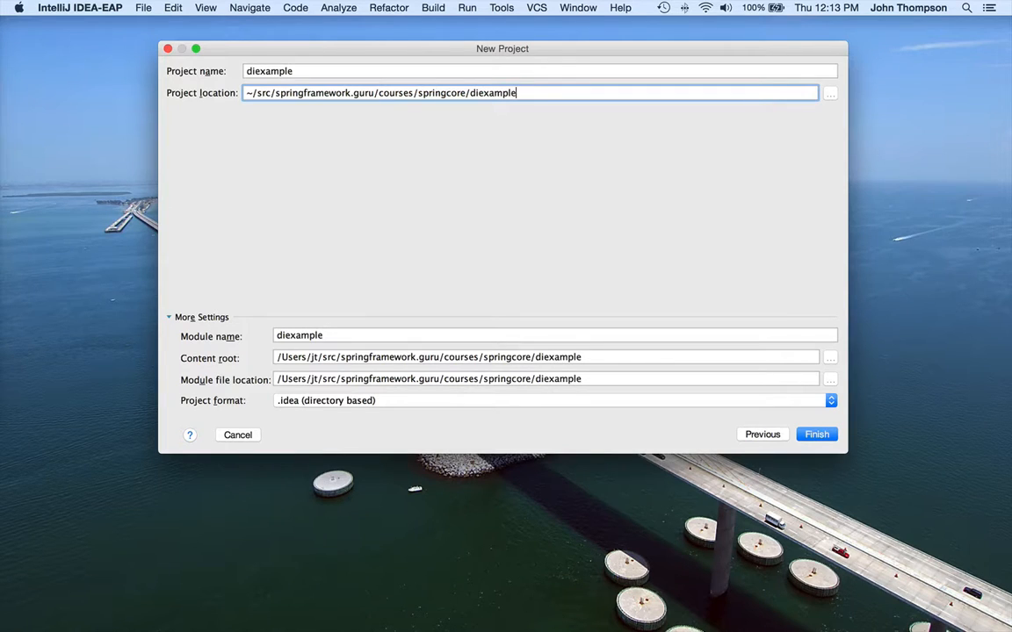
pyautogui.moveTo(186, 116)
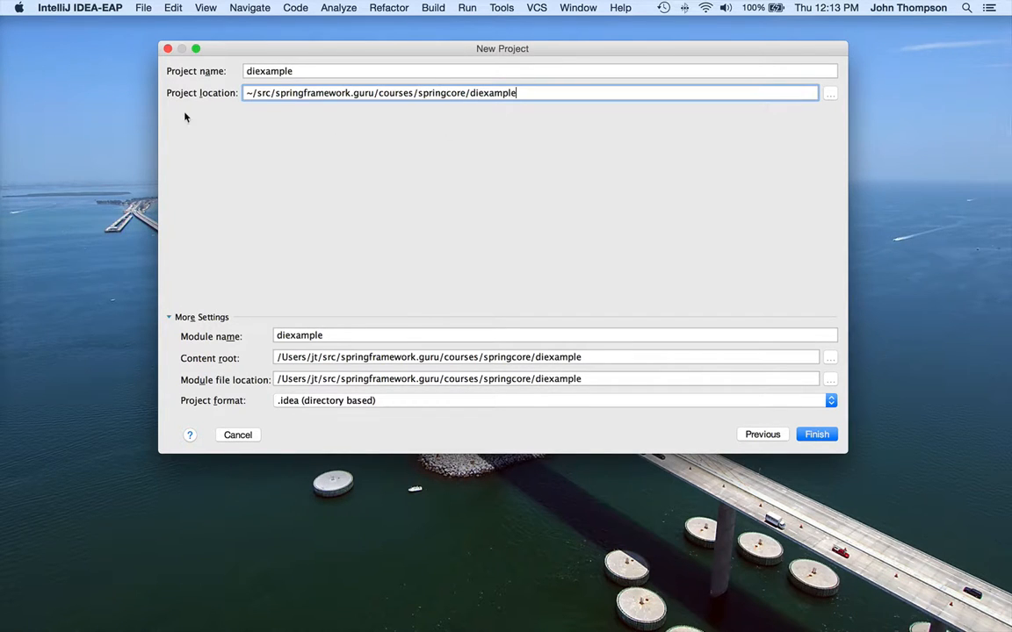
pyautogui.moveTo(281, 358)
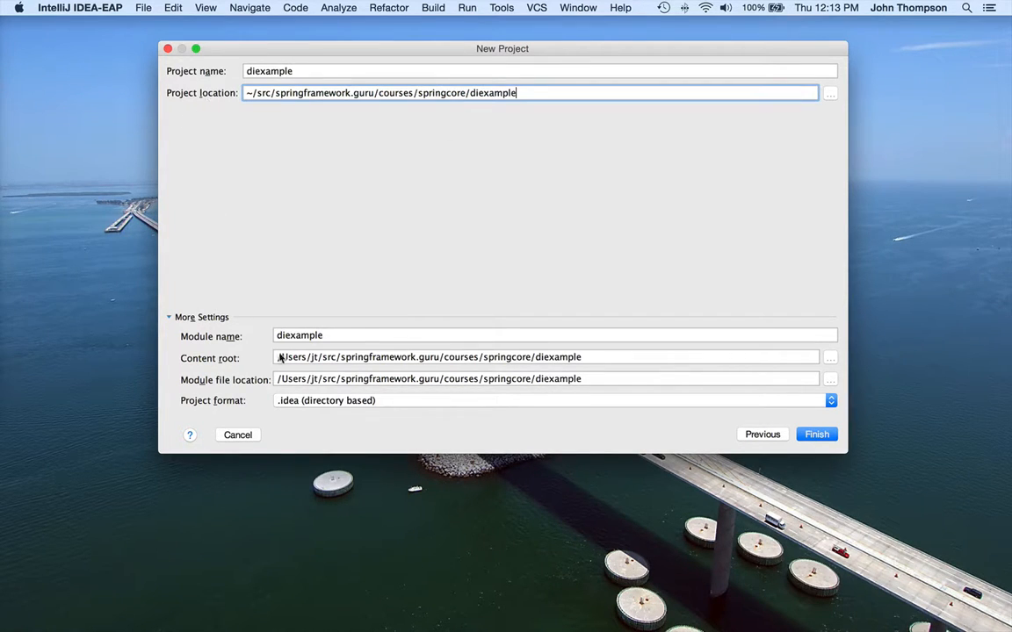
pyautogui.moveTo(237, 379)
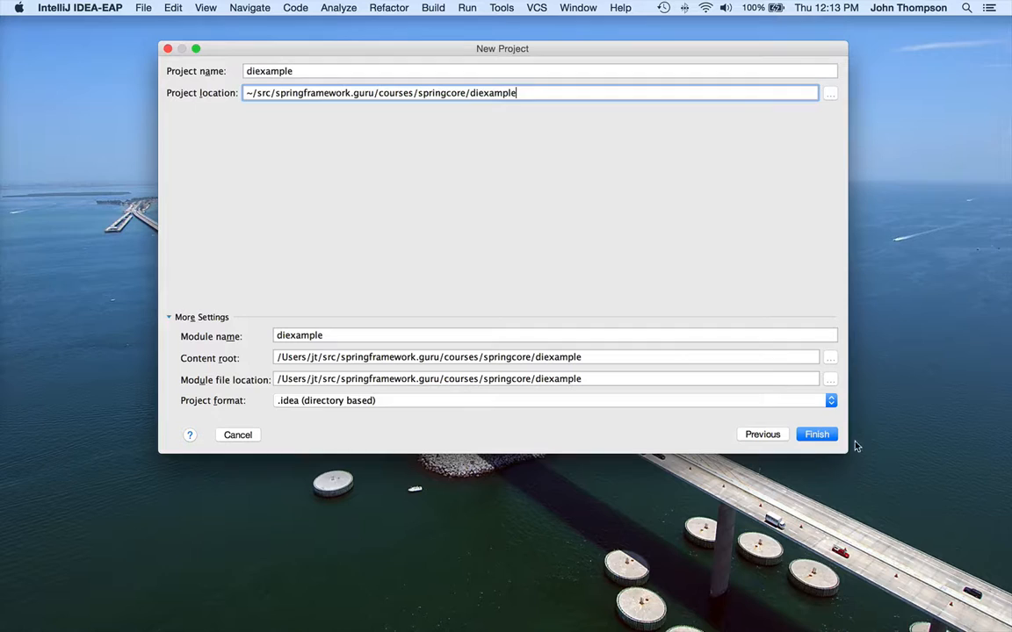
# Step: Finish the wizard and confirm creating the missing project directory
pyautogui.click(815, 434)
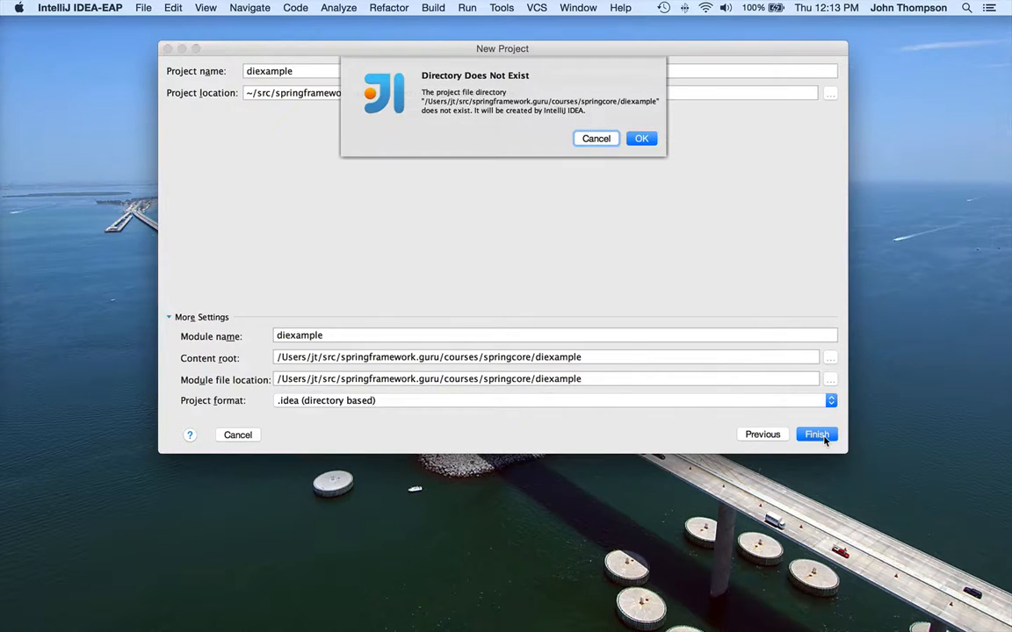
pyautogui.moveTo(488, 127)
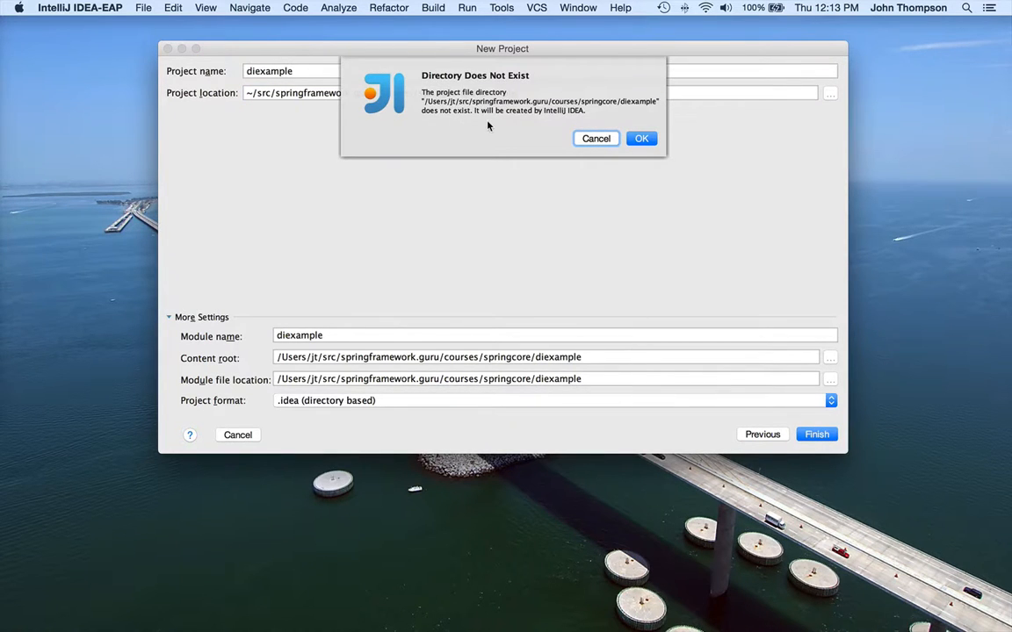
pyautogui.moveTo(444, 134)
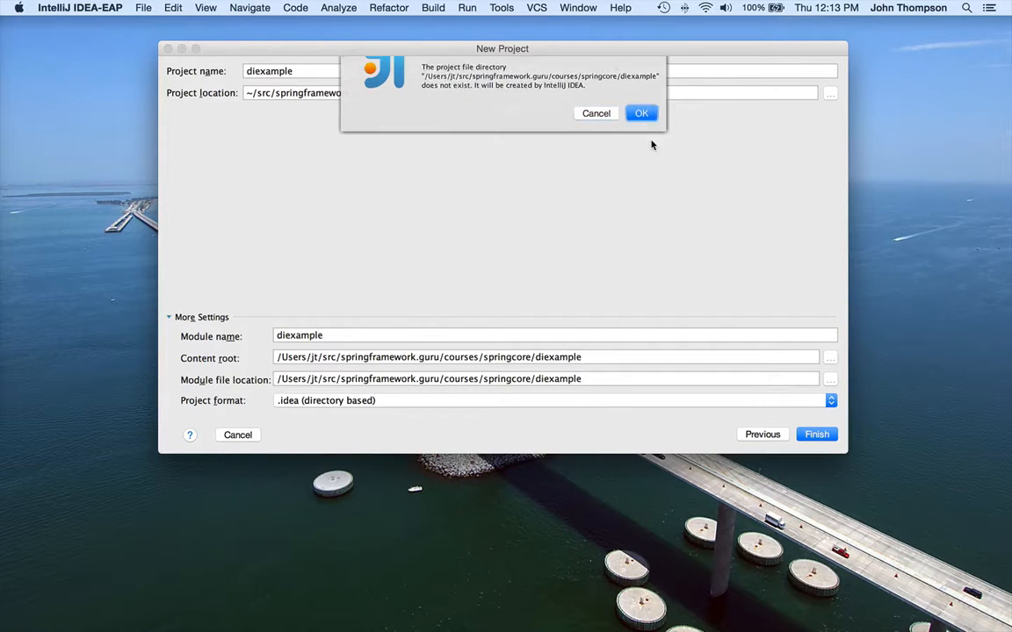
pyautogui.click(641, 112)
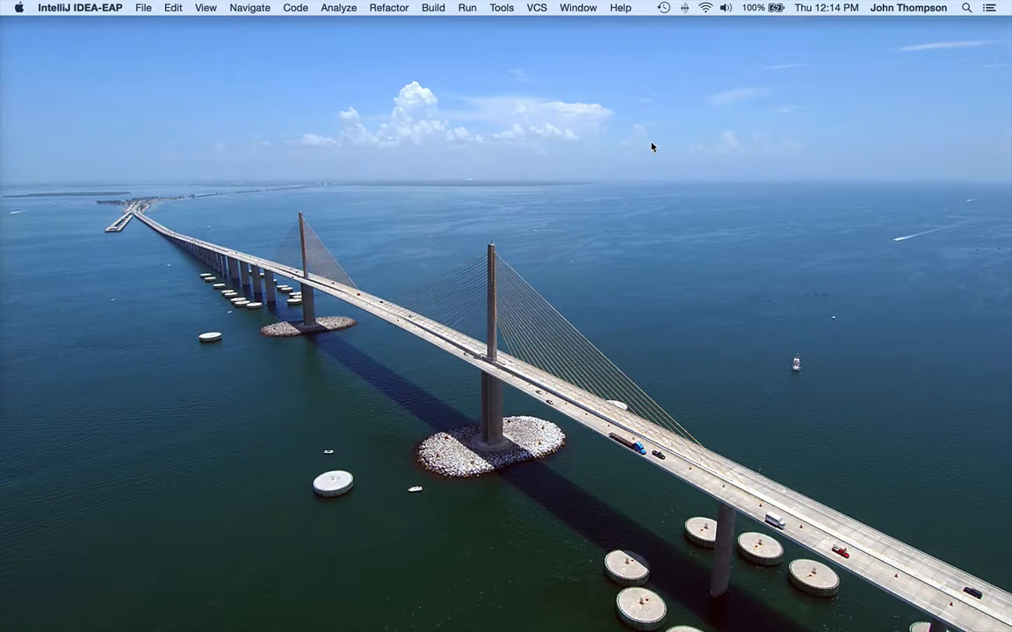
pyautogui.moveTo(652, 148)
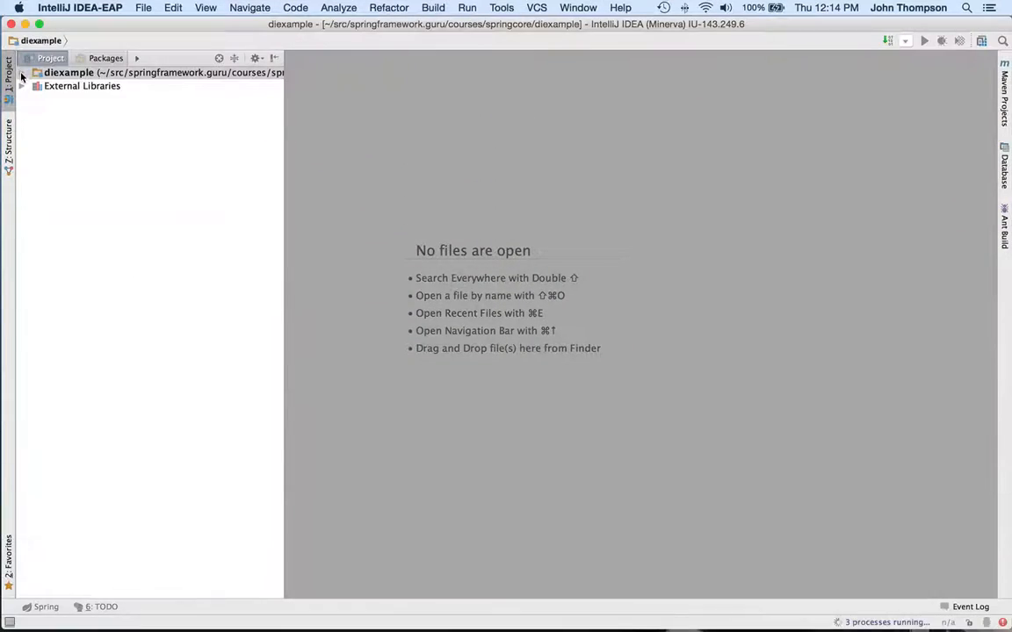
# Step: Expand src/main/java/guru.springframework and open the DependencyInjectionApplication class
pyautogui.click(21, 72)
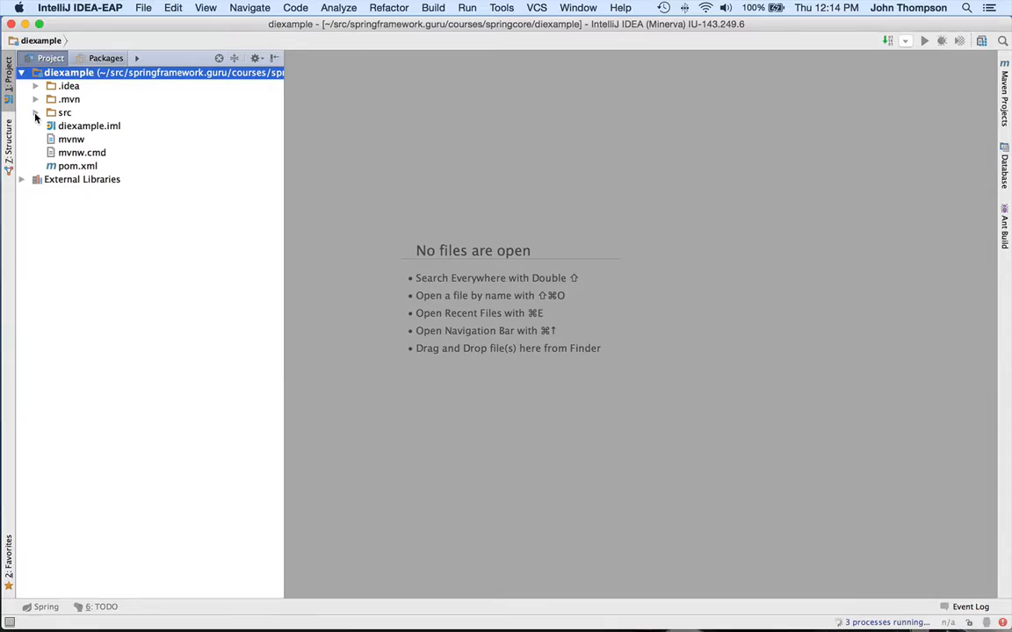
pyautogui.click(35, 112)
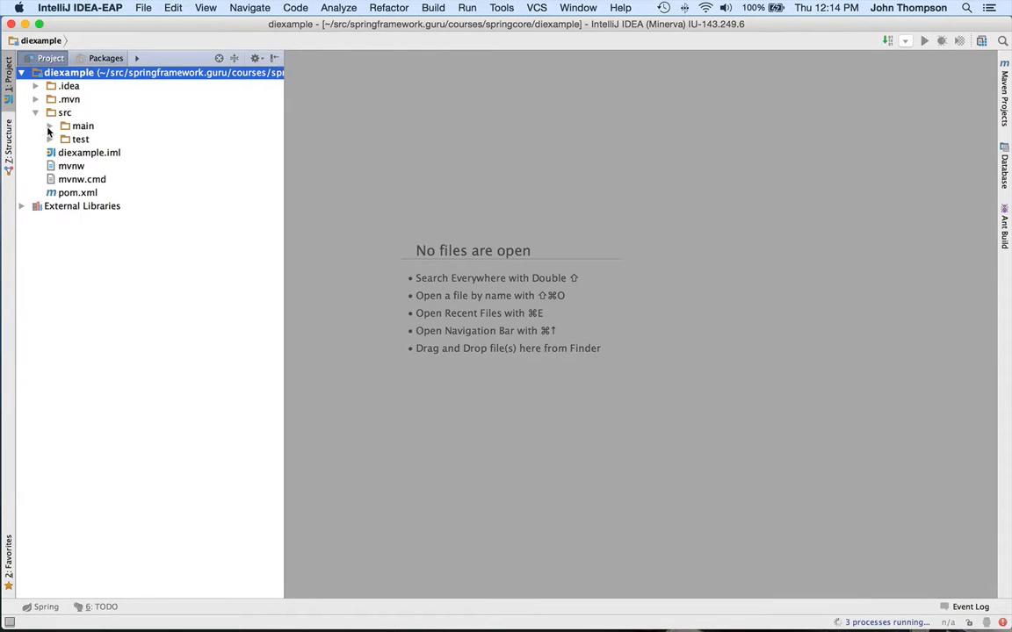
pyautogui.click(50, 127)
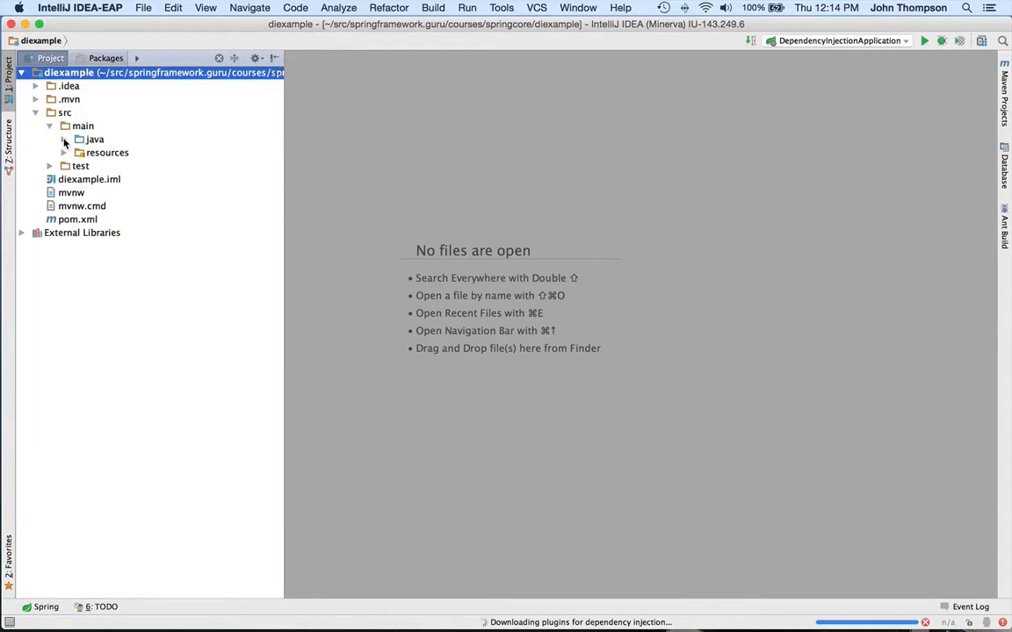
pyautogui.click(65, 139)
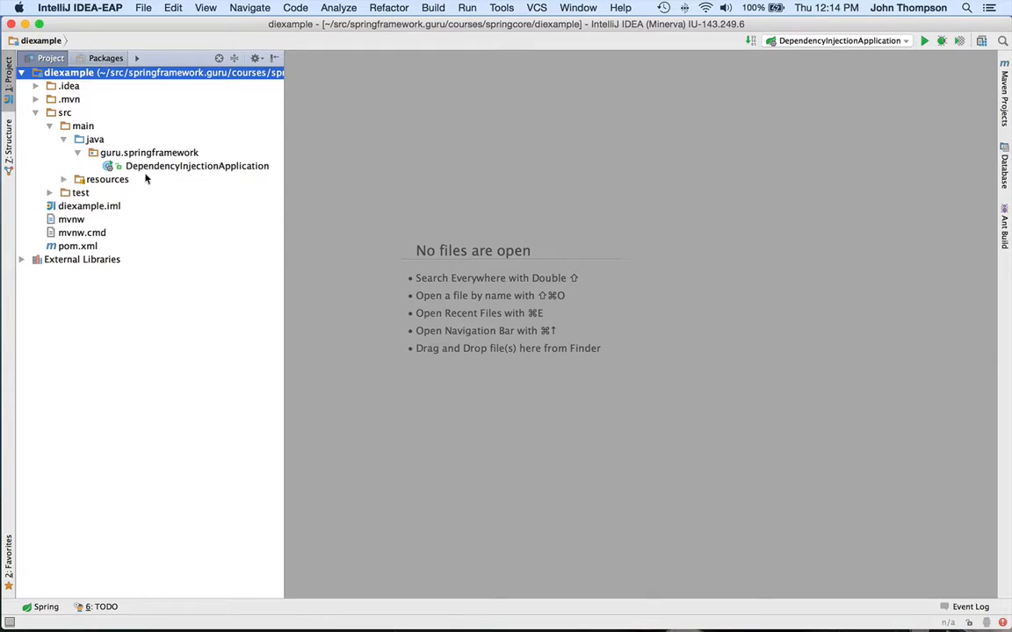
pyautogui.doubleClick(196, 165)
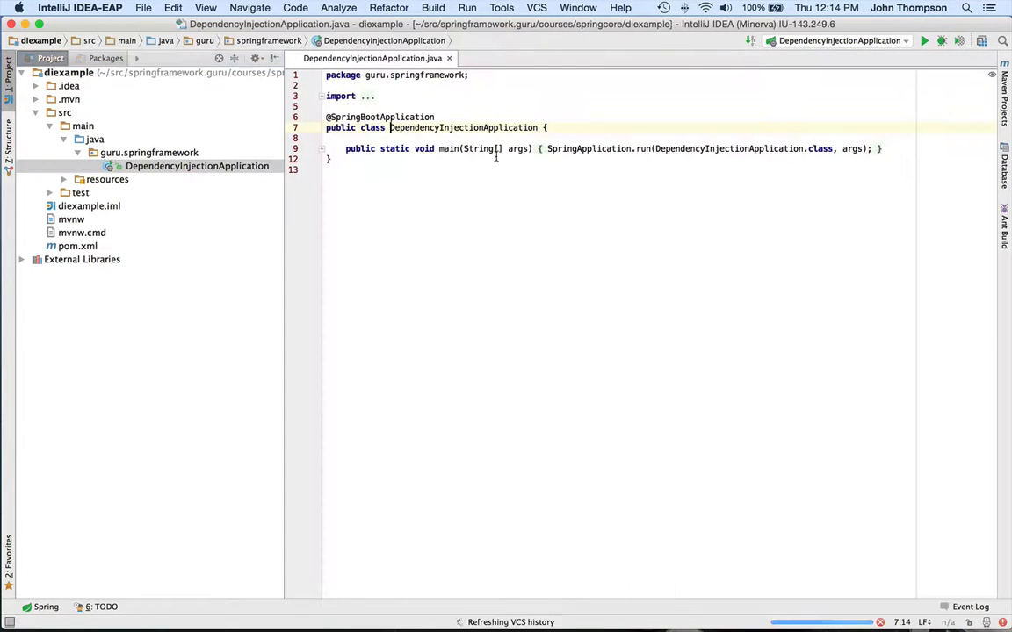
# Step: Open application.properties from resources and the project's pom.xml for review
pyautogui.click(107, 179)
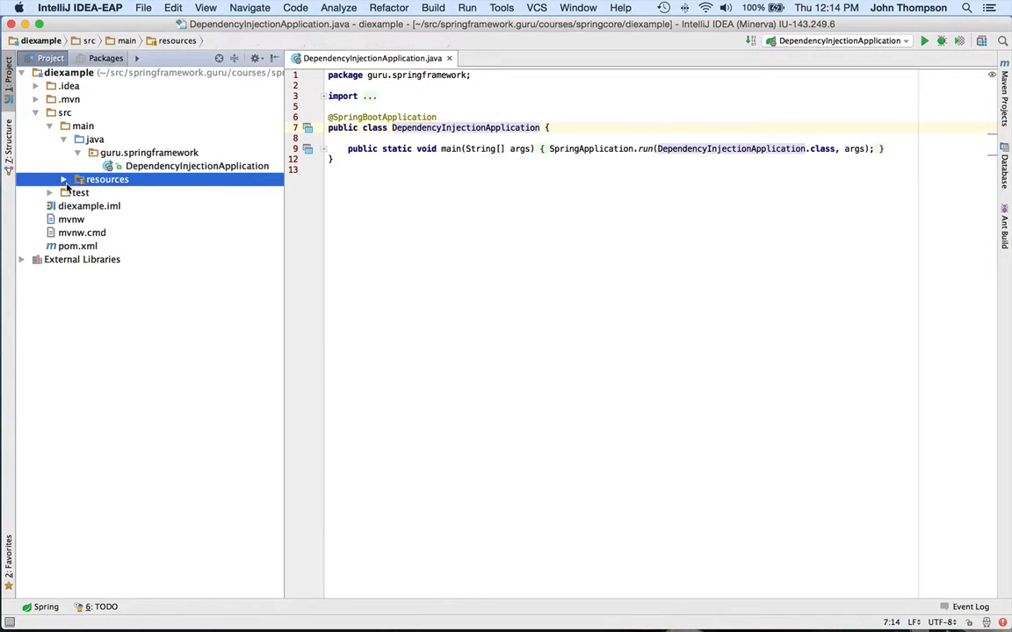
pyautogui.click(63, 179)
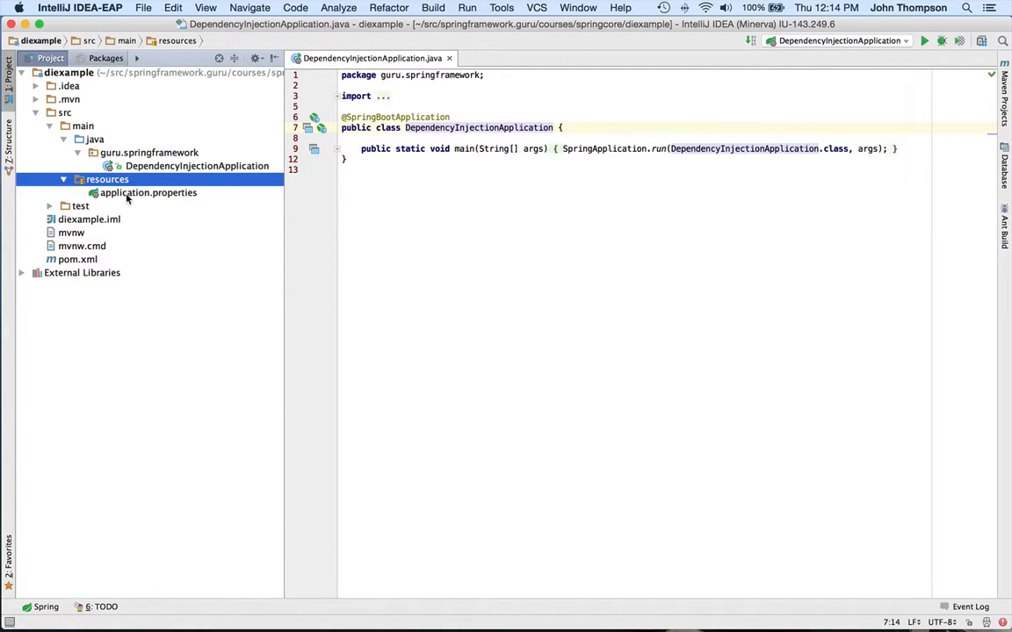
pyautogui.doubleClick(148, 192)
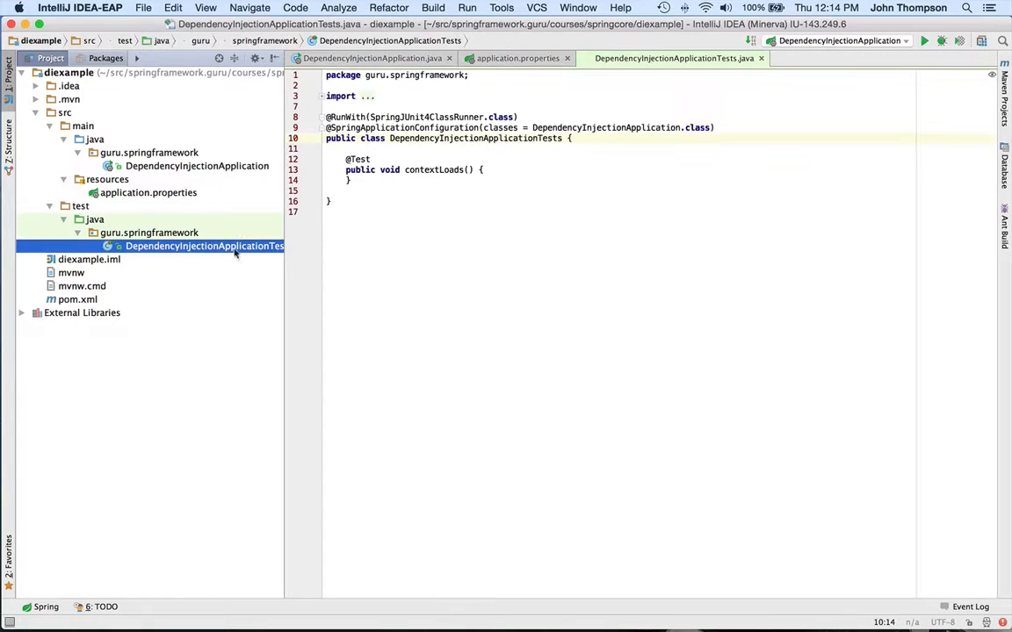
pyautogui.click(324, 332)
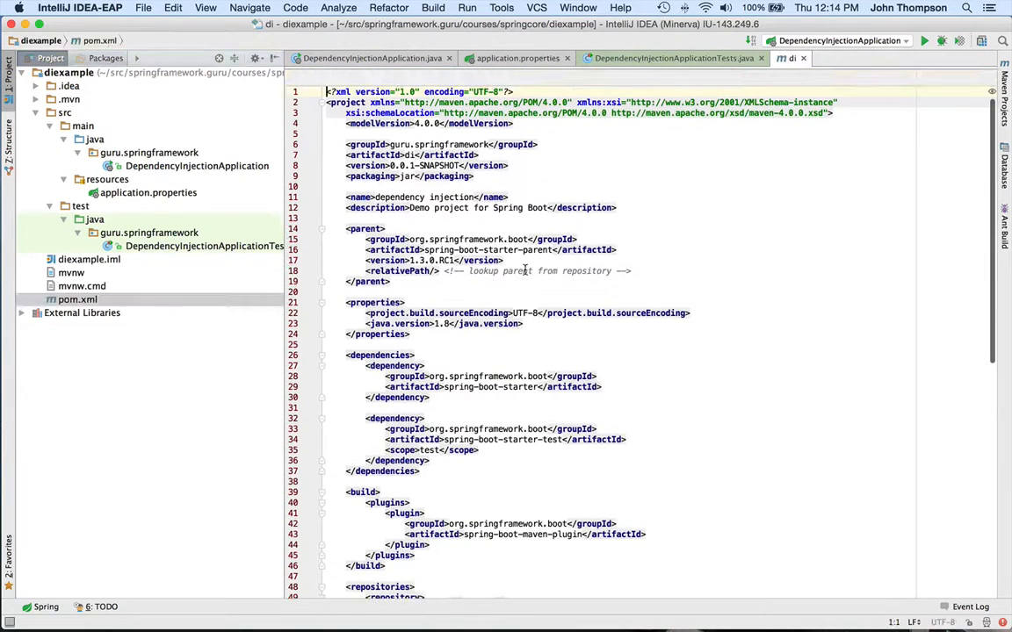
pyautogui.scroll(-3)
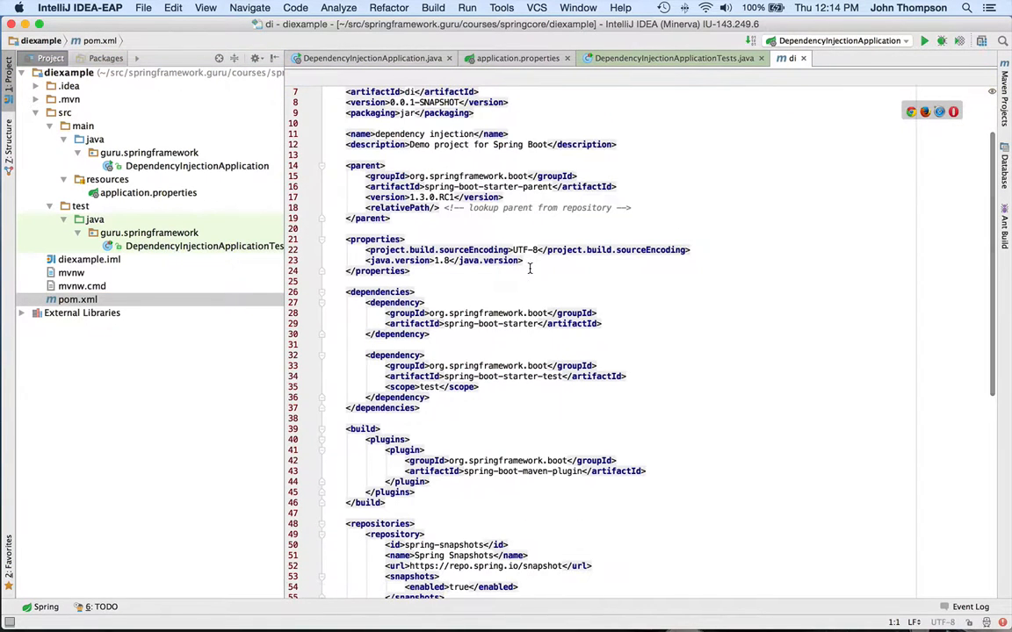
pyautogui.scroll(-3)
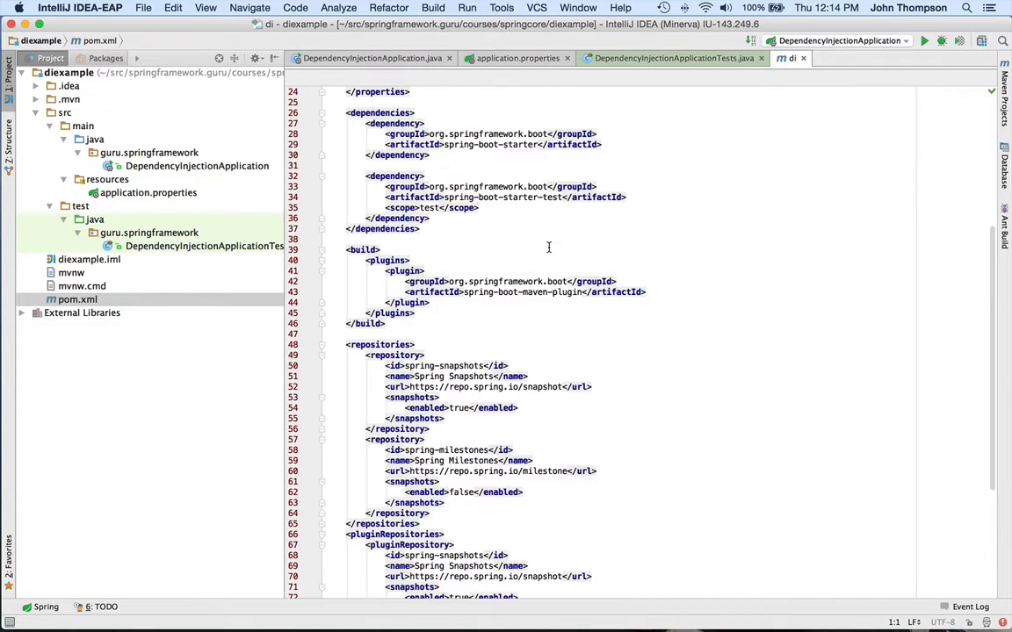
pyautogui.scroll(-3)
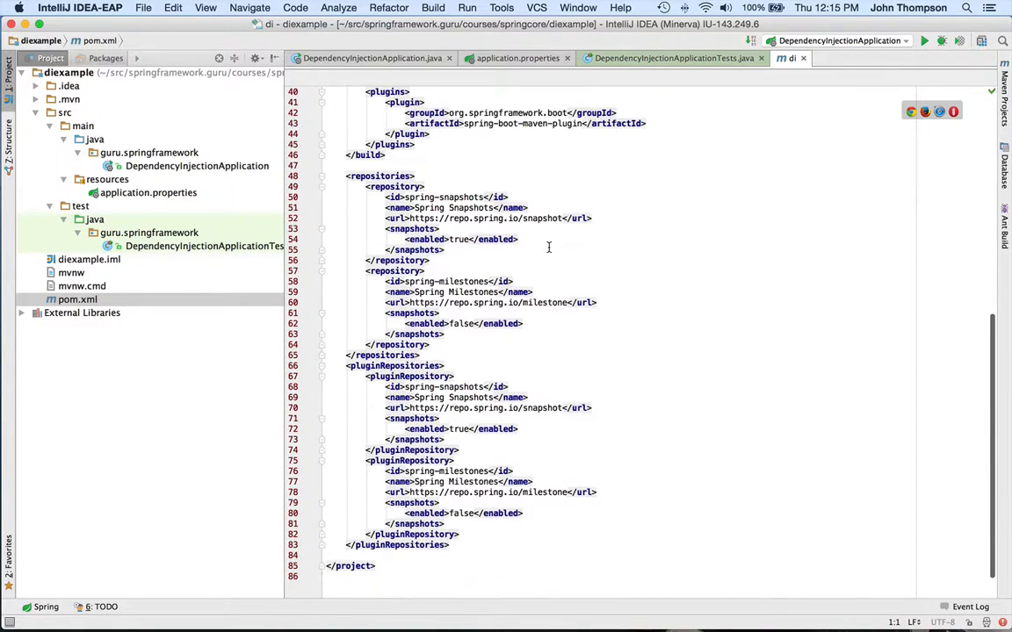
pyautogui.scroll(-3)
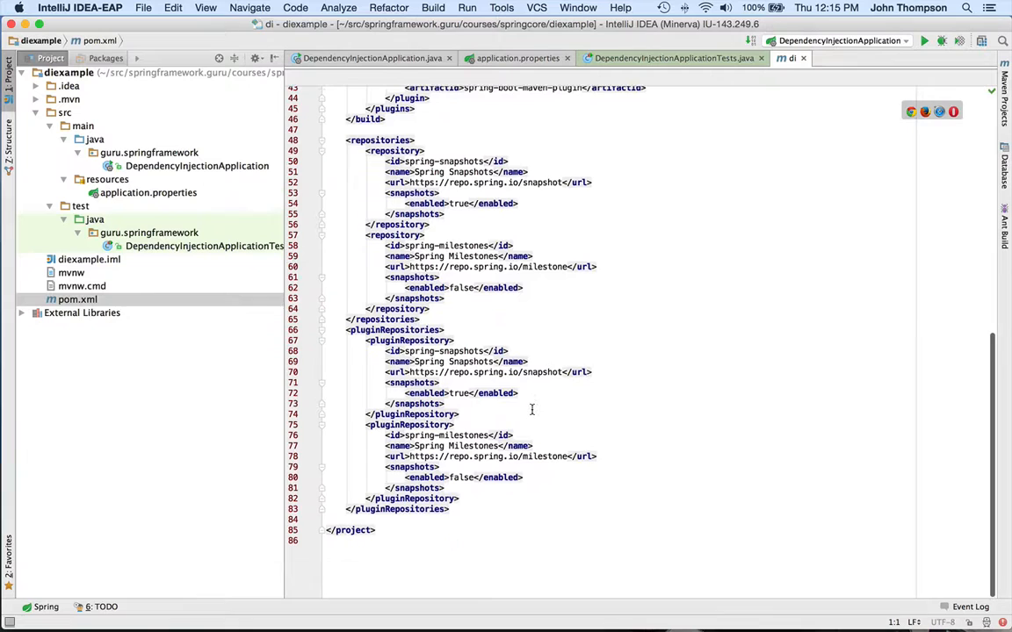
pyautogui.scroll(3)
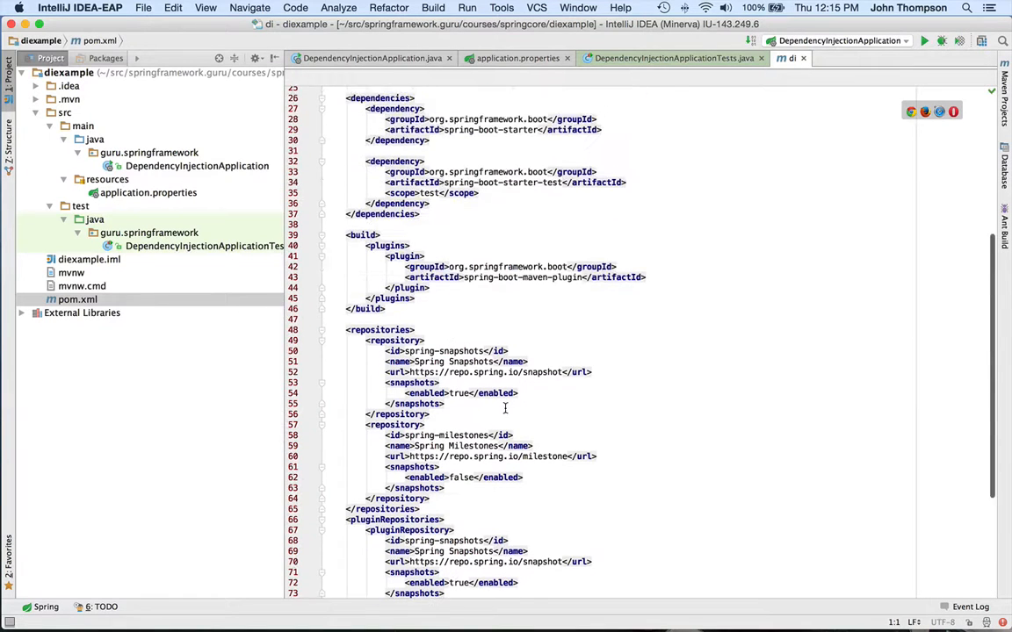
pyautogui.scroll(3)
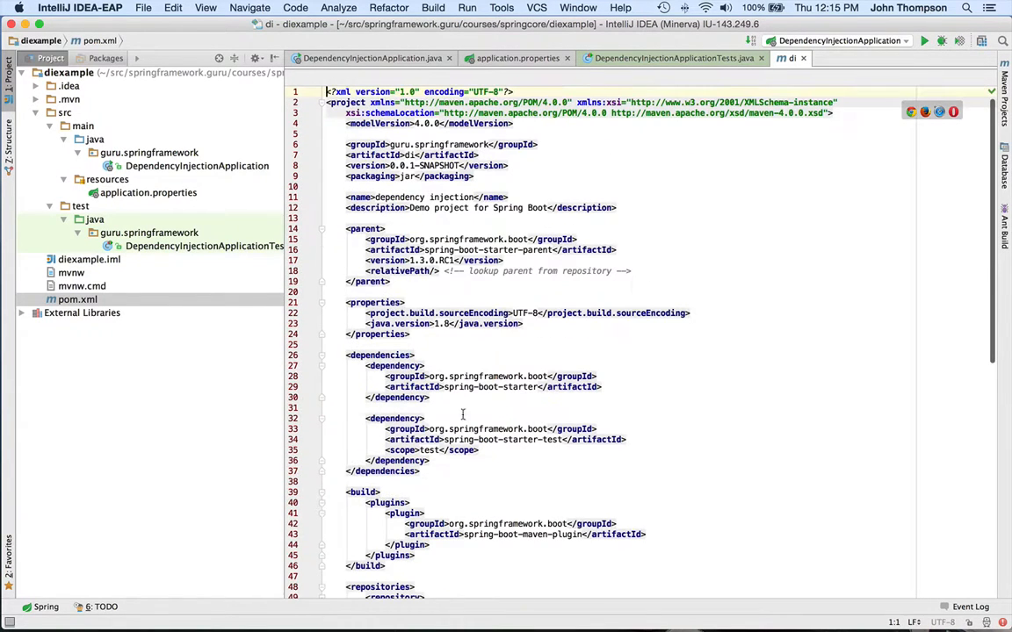
pyautogui.click(197, 165)
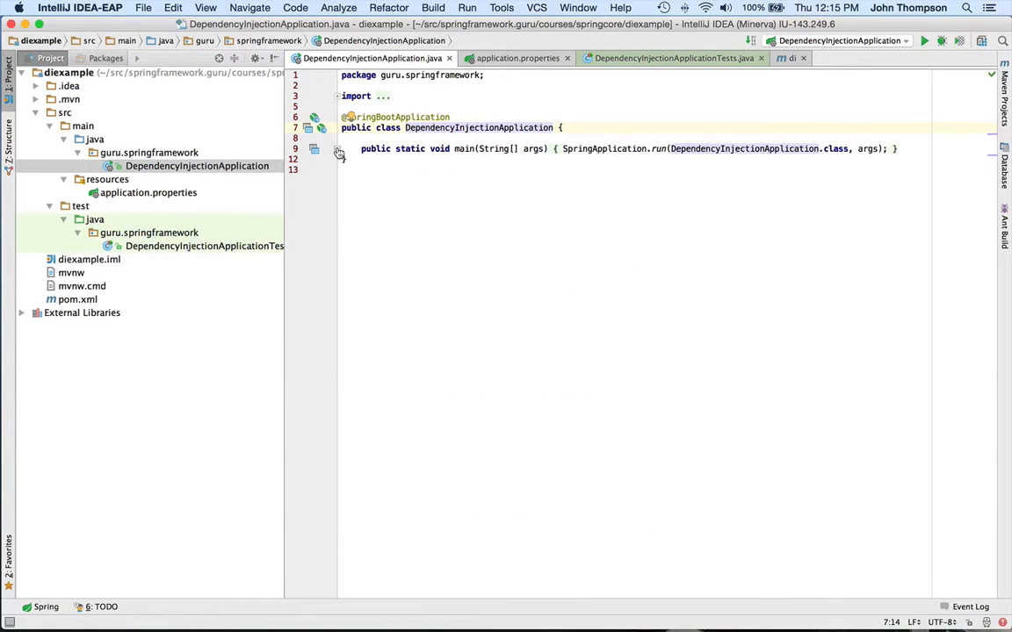
# Step: Run DependencyInjectionApplication from the editor so the Spring Boot banner appears in the console
pyautogui.rightClick(461, 148)
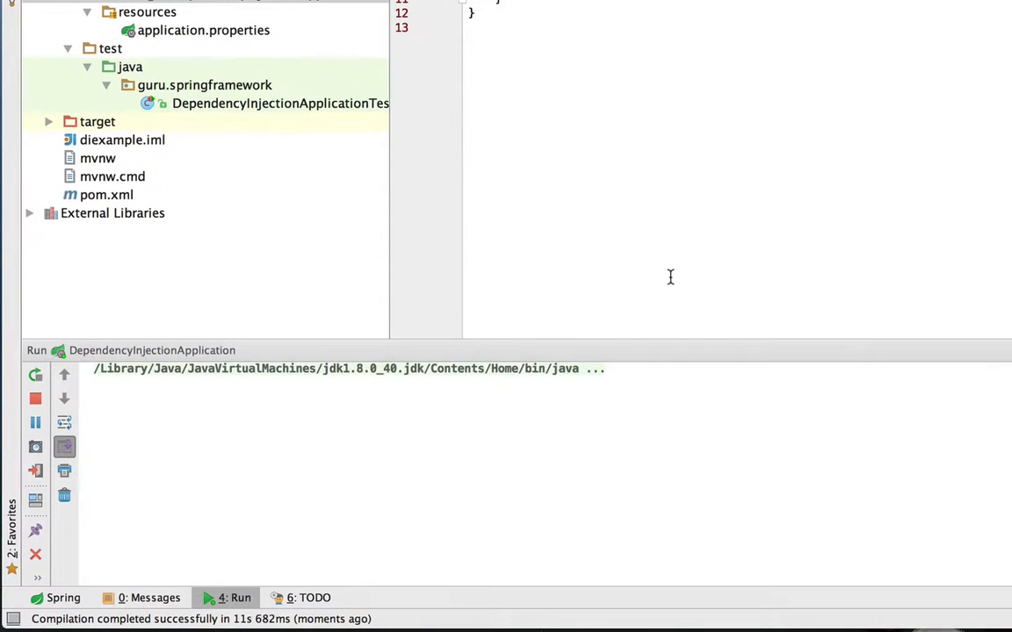
pyautogui.click(35, 374)
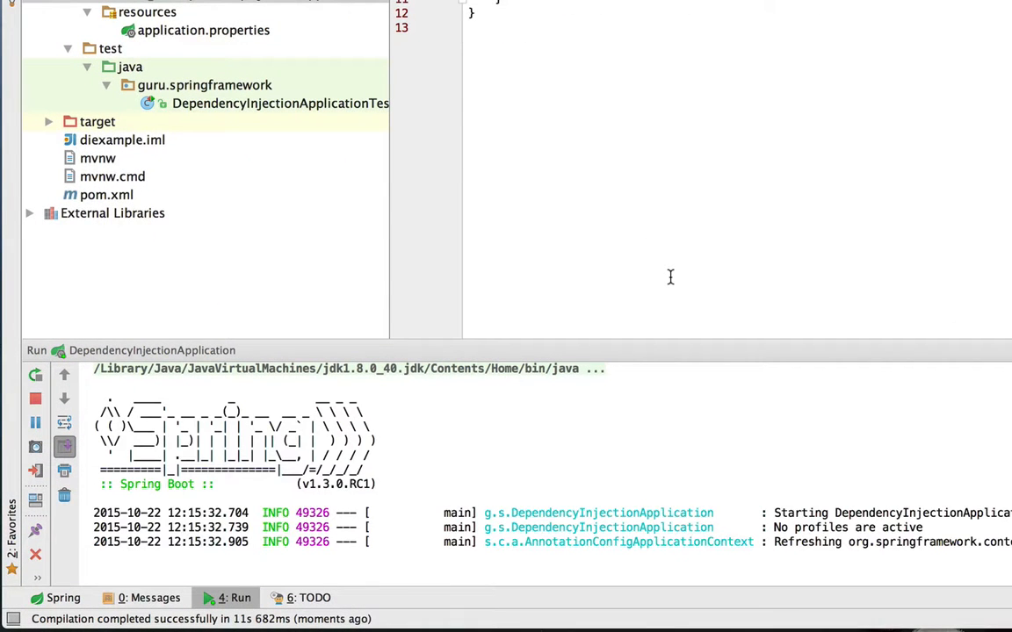